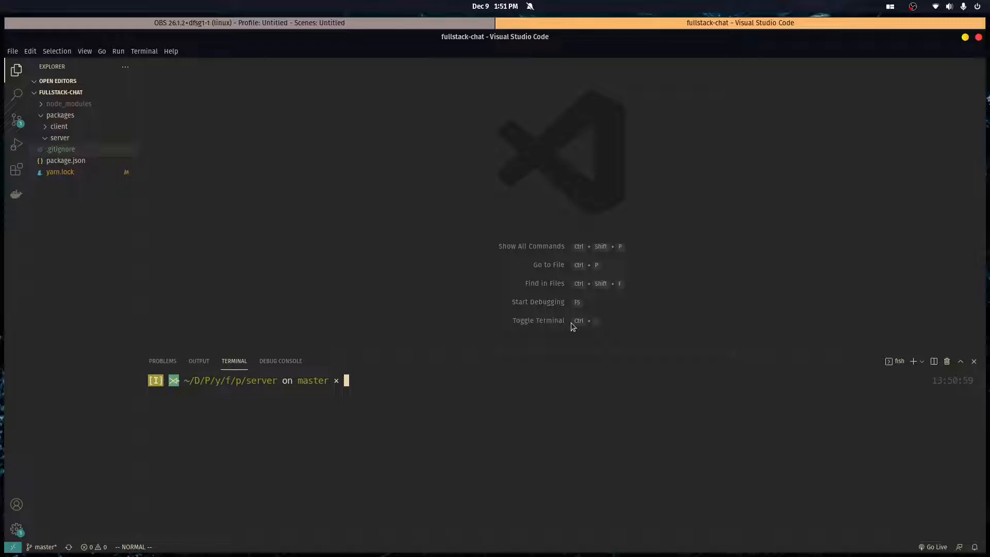
- Run yarn init, then yarn add socket.io, express, express-session and helmet
text(yarn init -)
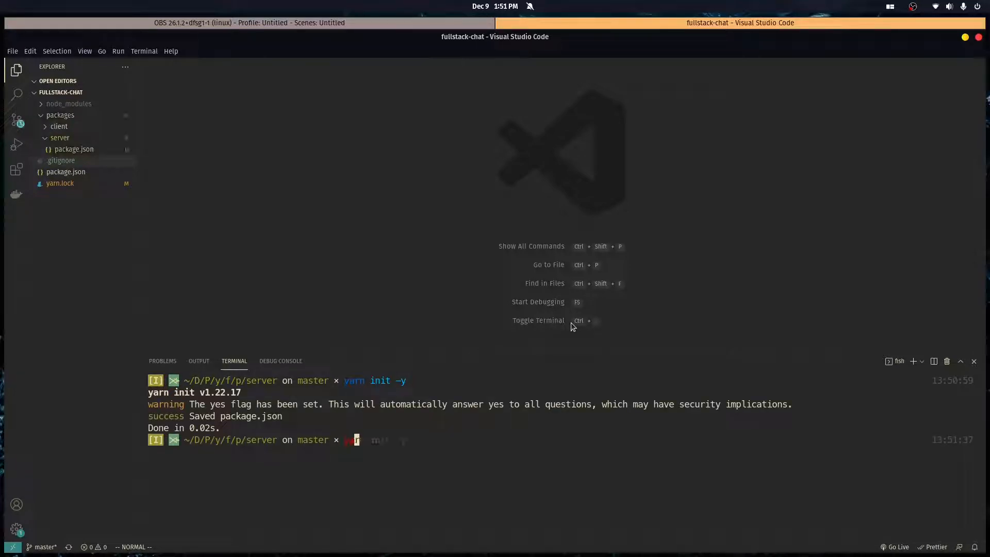
text(yarn add socket.io express express-session)
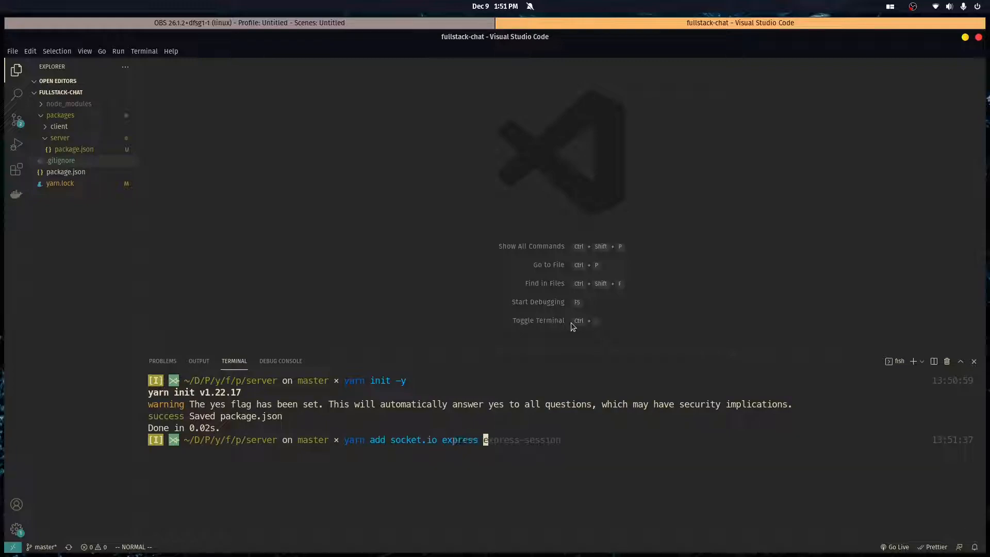
text(helmet)
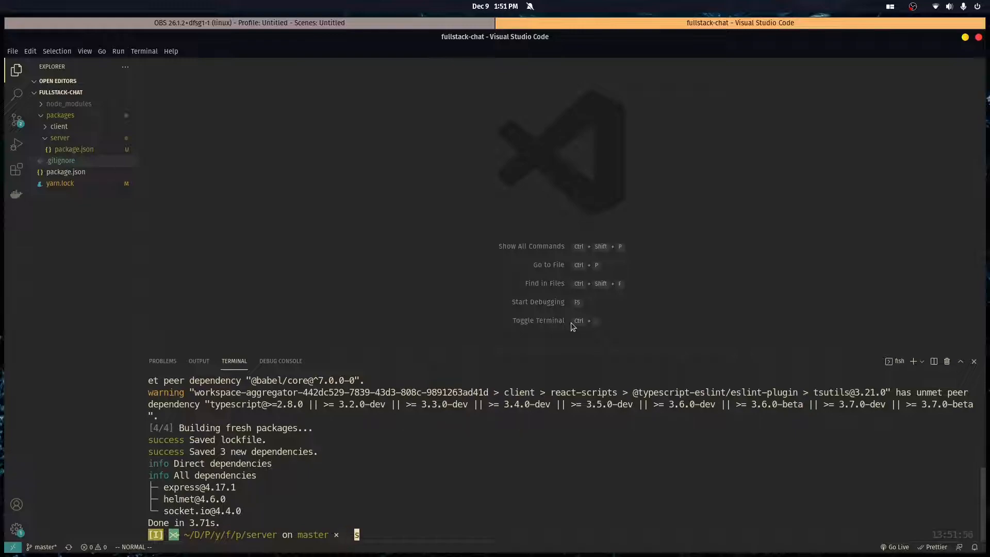
- Start a "scripts" section with a "dev" entry in the server's package.json
click(74, 149)
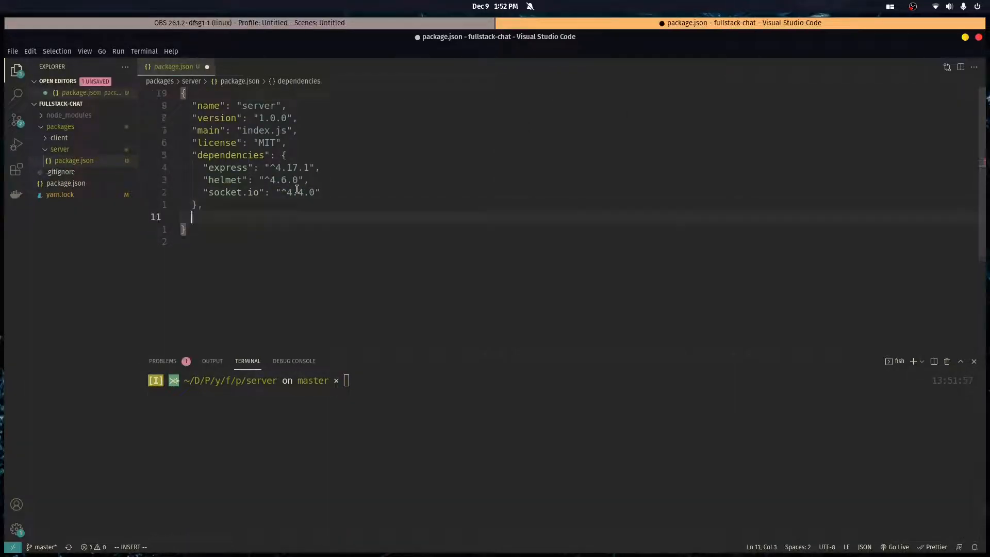
text("scripts": {)
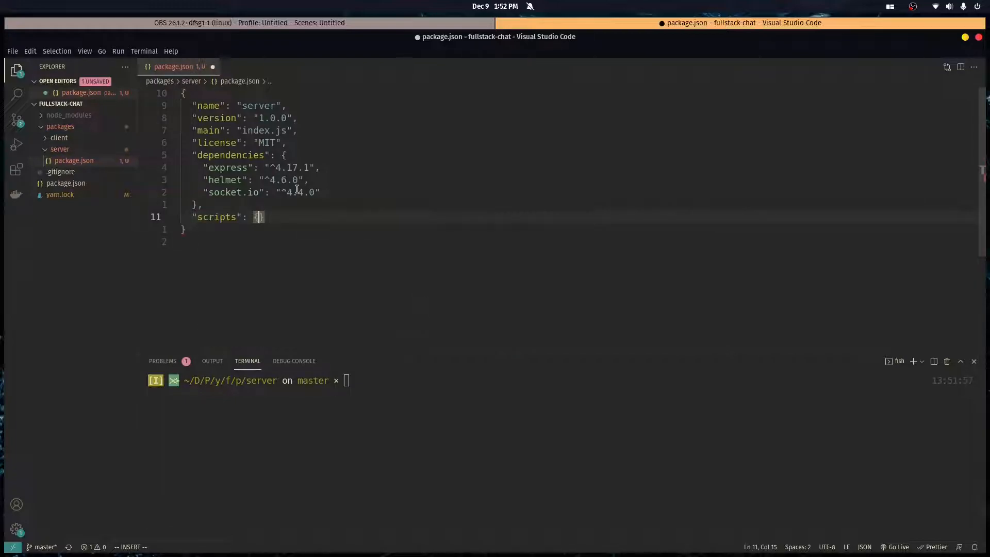
text("dev")
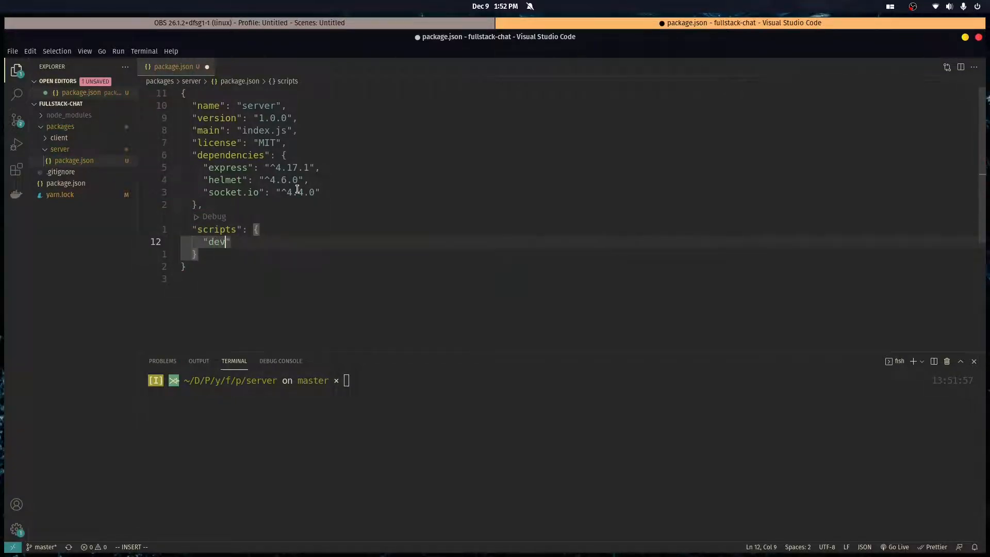
text(: "nodemon index.)
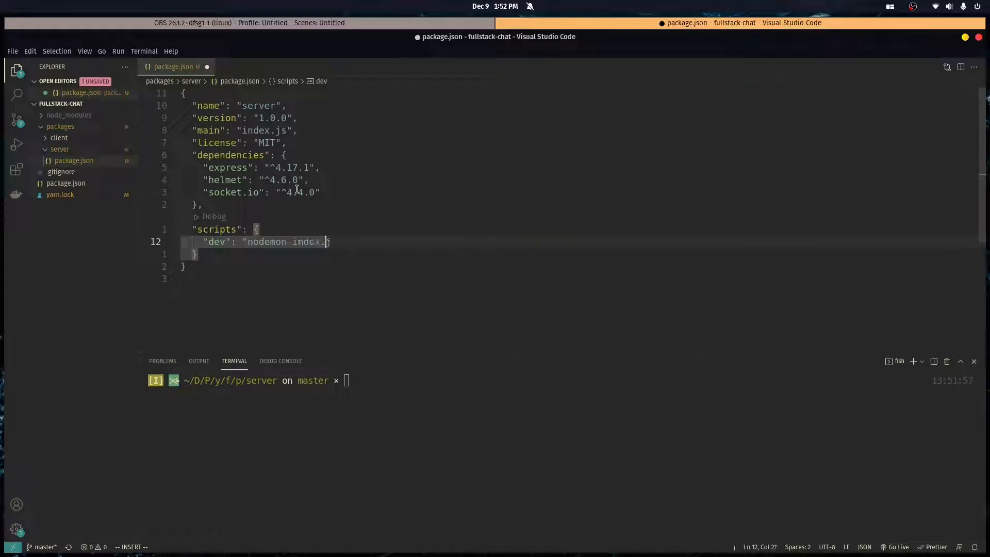
- Create index.js in the server folder requiring express and defining const app = express()
right_click(59, 149)
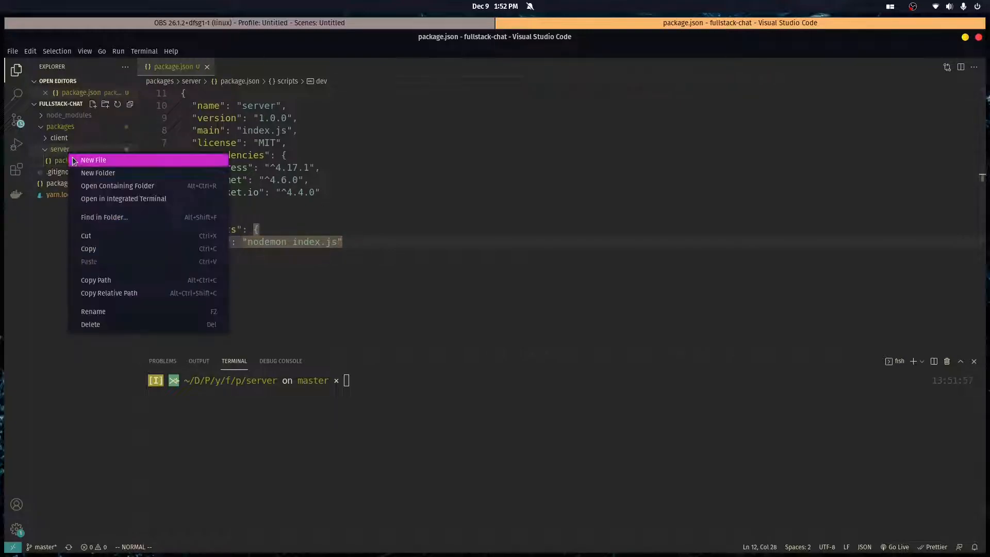
click(93, 159)
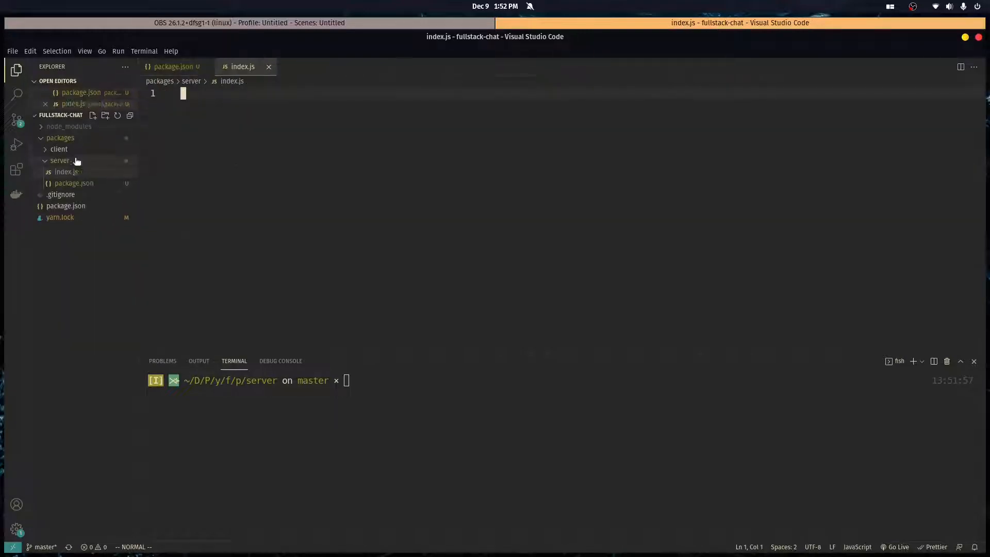
text(const)
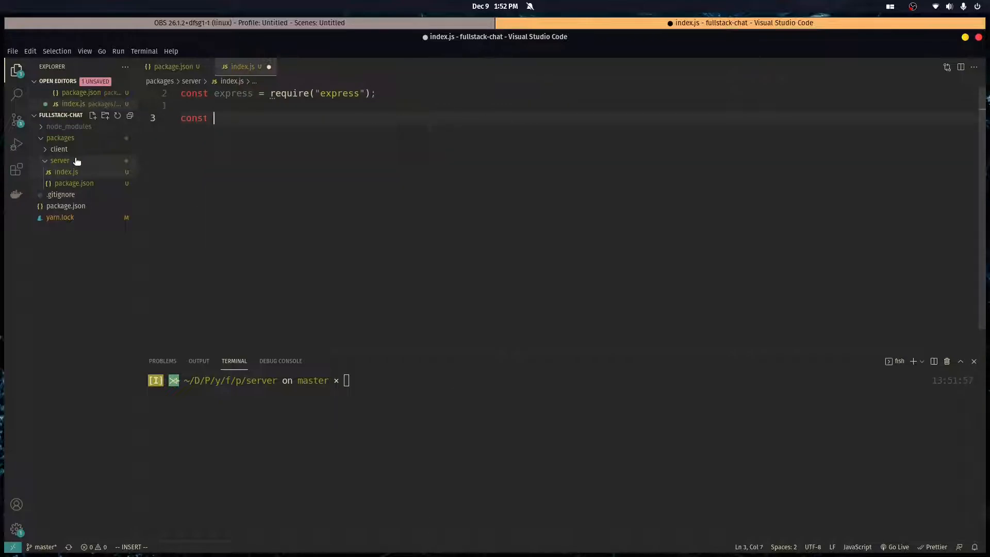
text(app = express();)
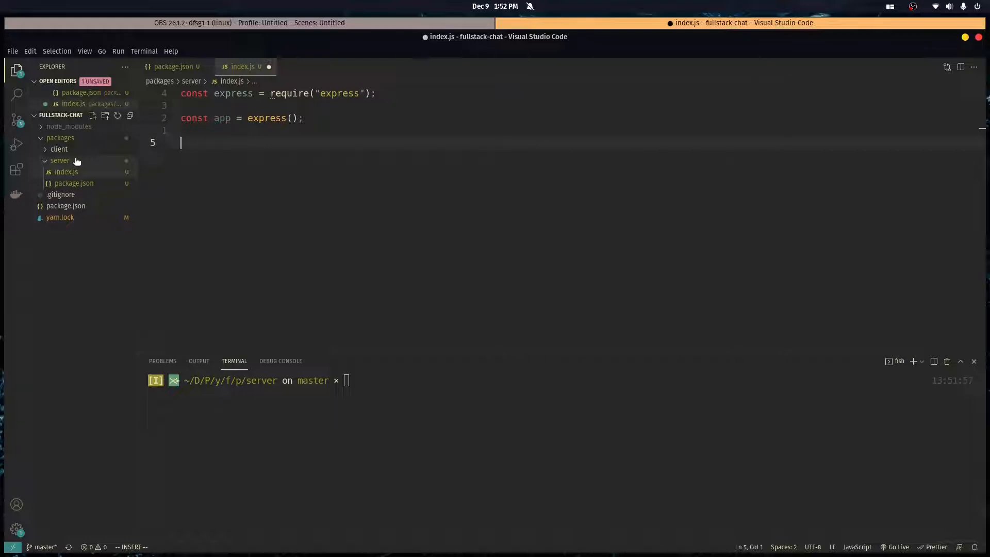
- Add const server = require("http").createServer(app) to index.js
text(const server =)
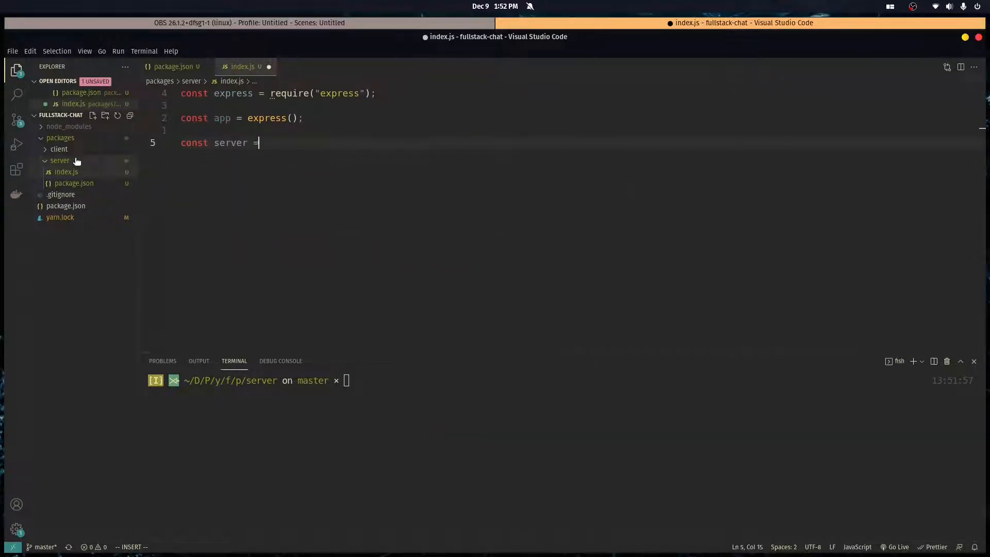
text(require()
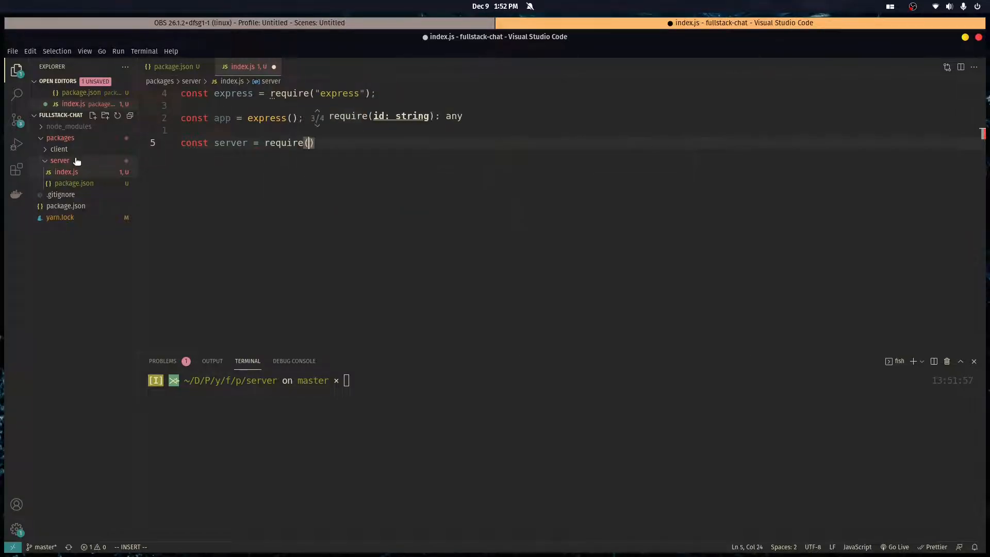
text("http")
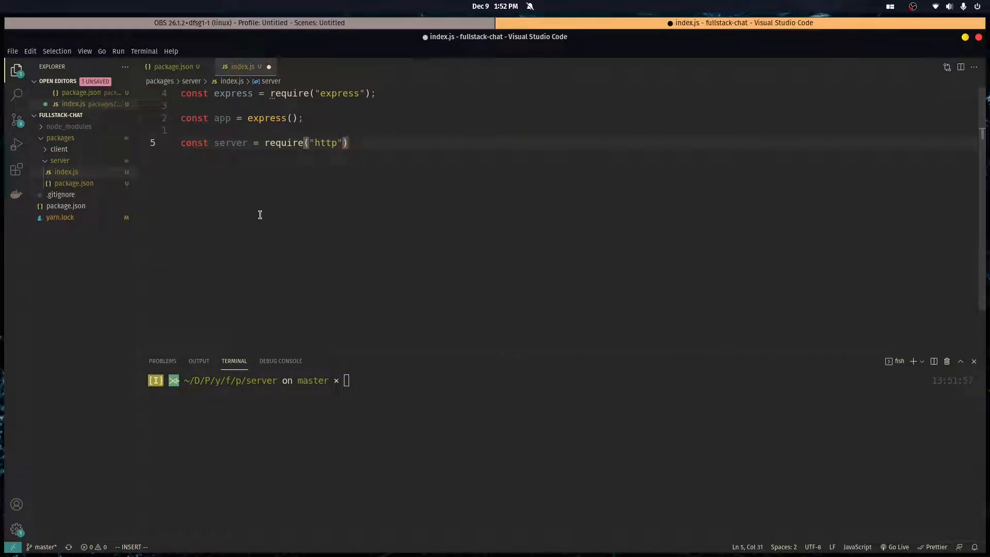
text(.createServer(app);)
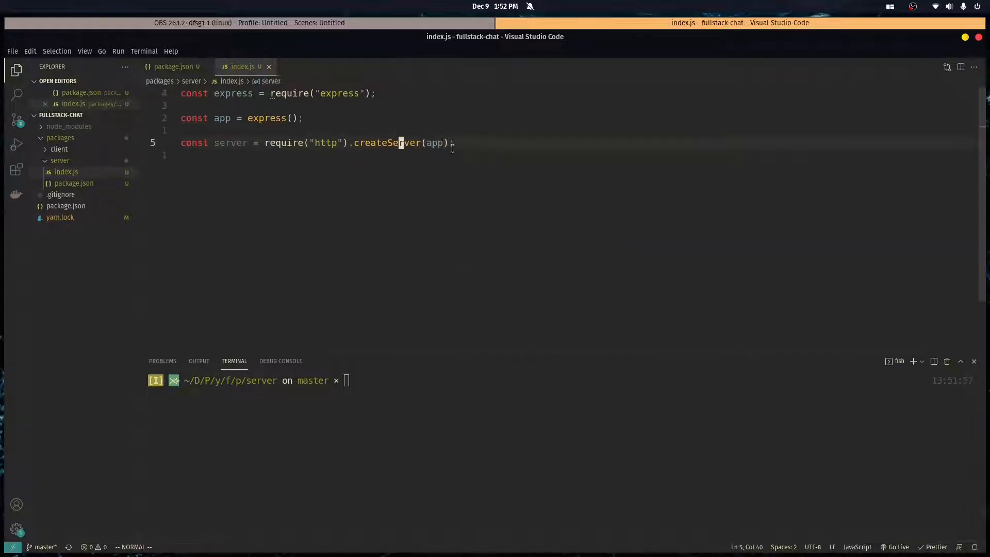
double_click(381, 142)
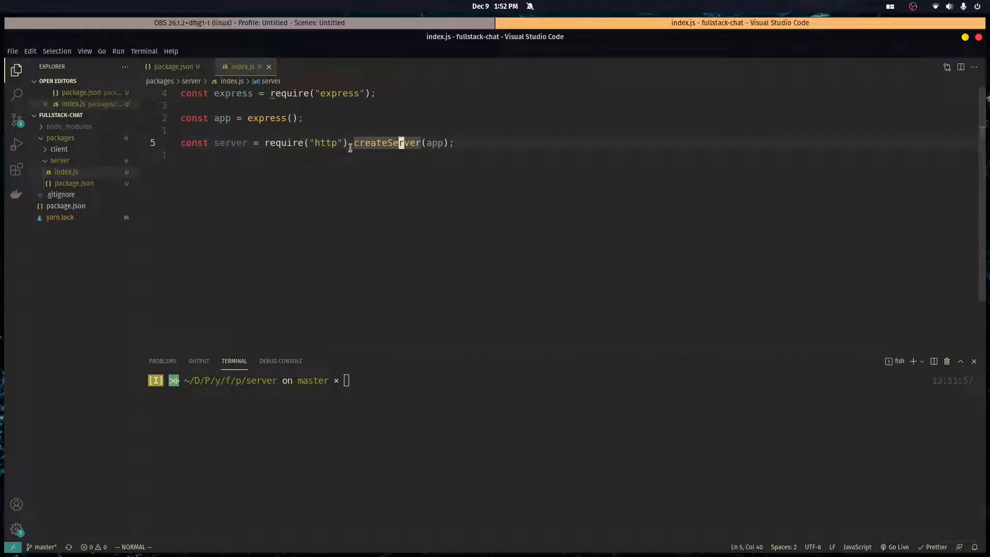
mouse_move(386, 143)
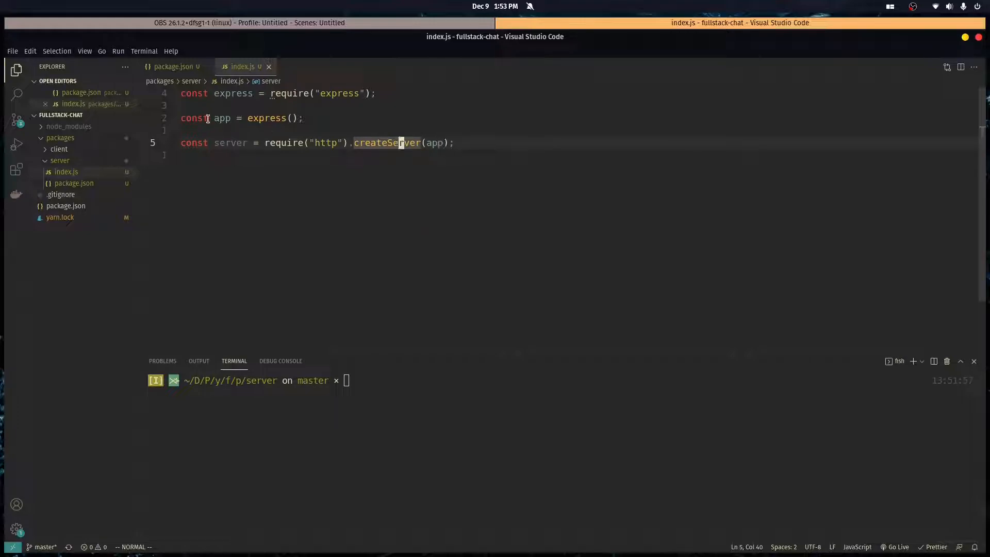
mouse_move(388, 142)
text(const {Server} = require("socket.io)
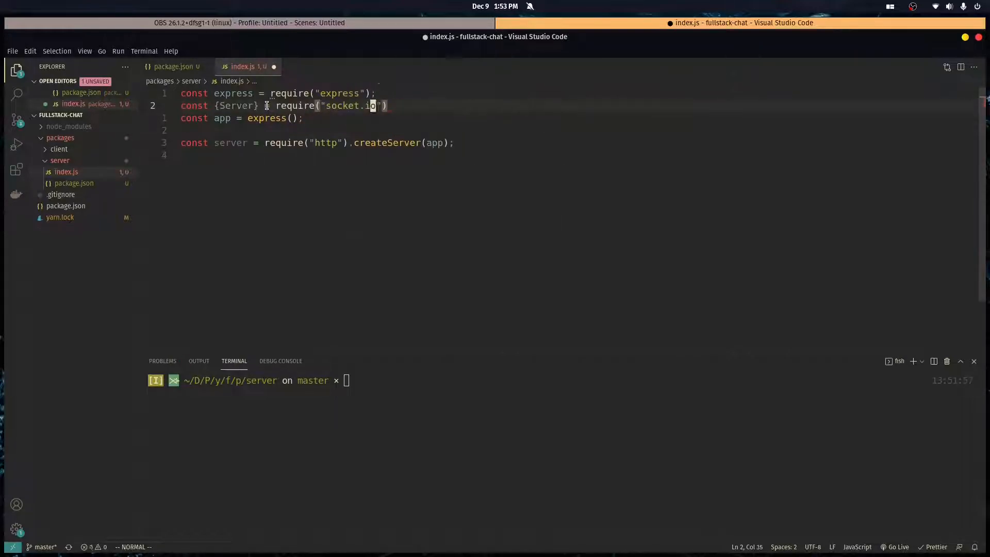
text(");)
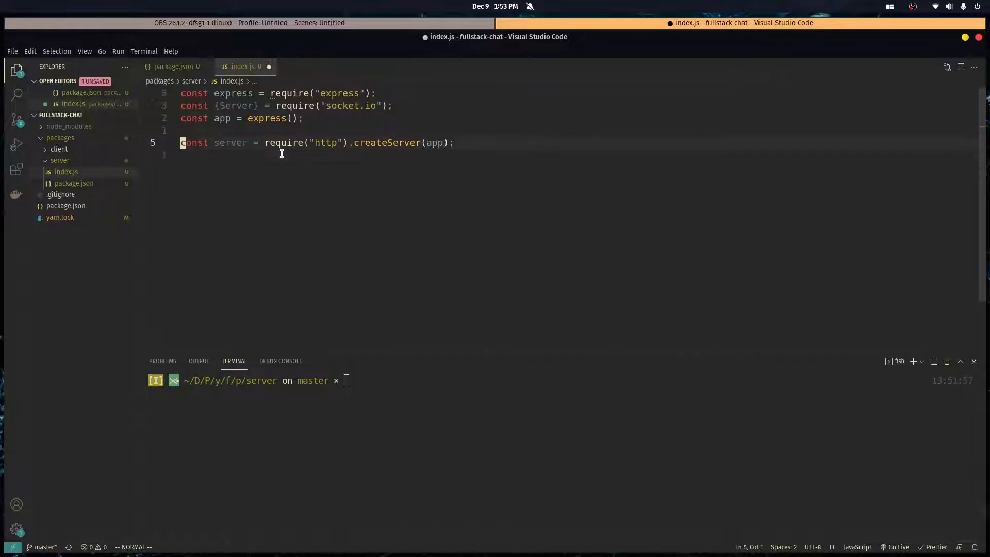
text(const io = new Server(server, {)
text(cors: {)
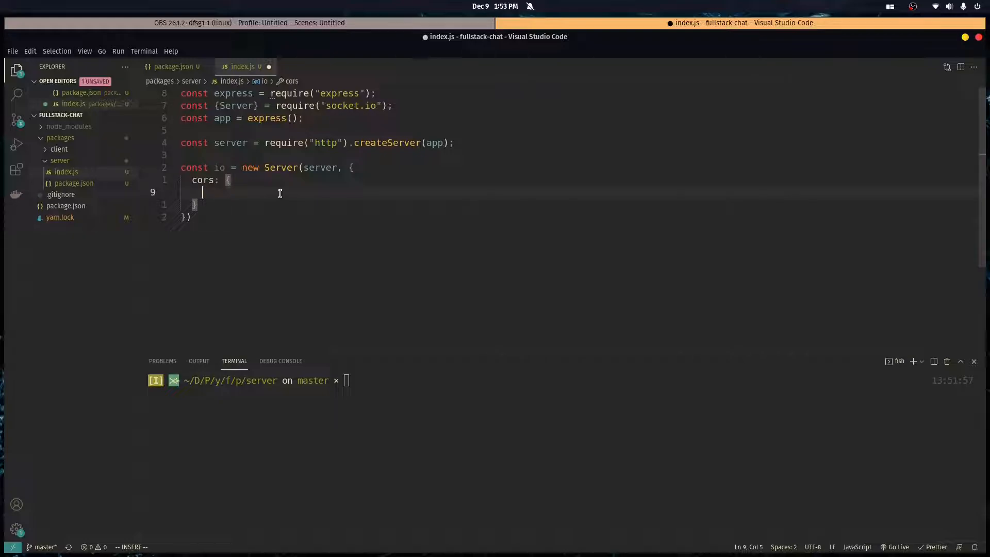
text(origin)
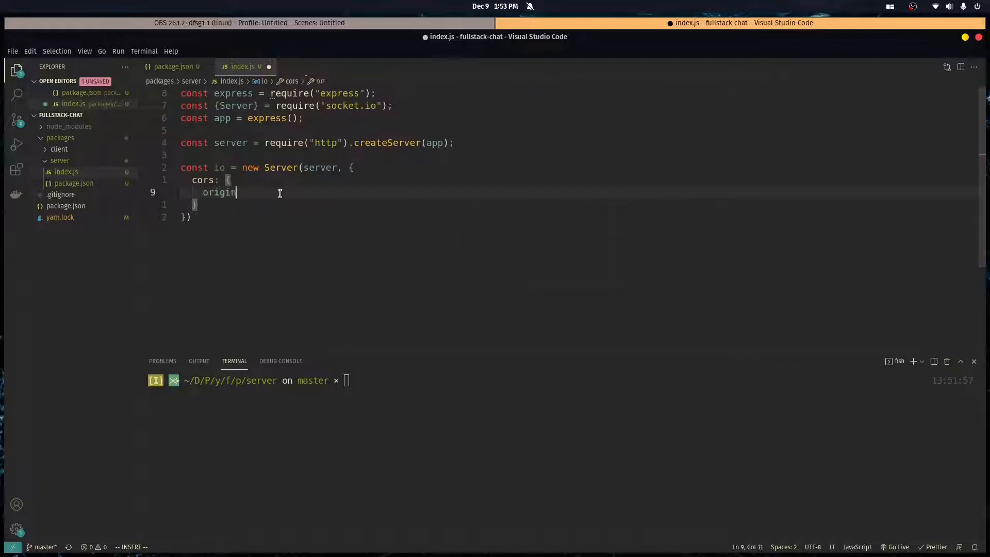
text(: "htt")
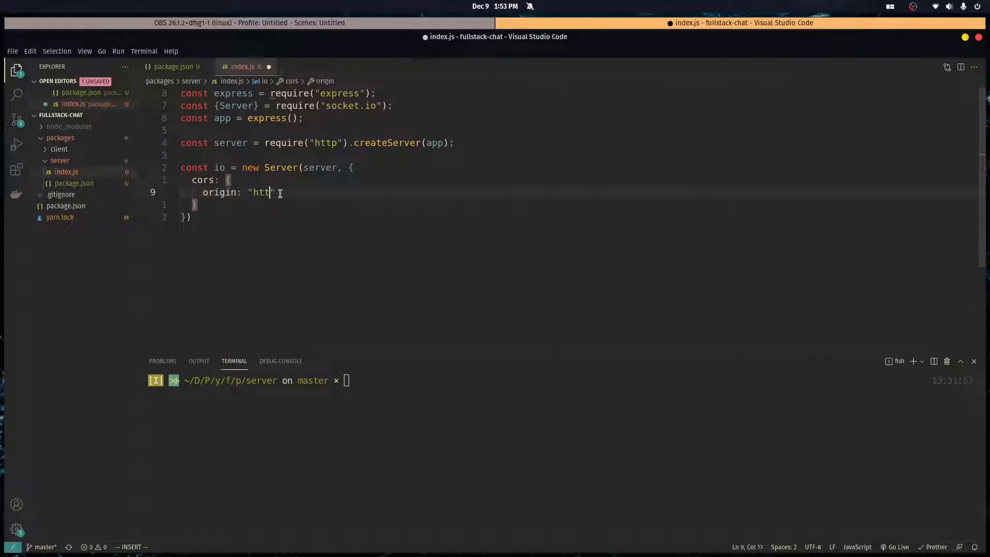
text(p://localhost:3000)
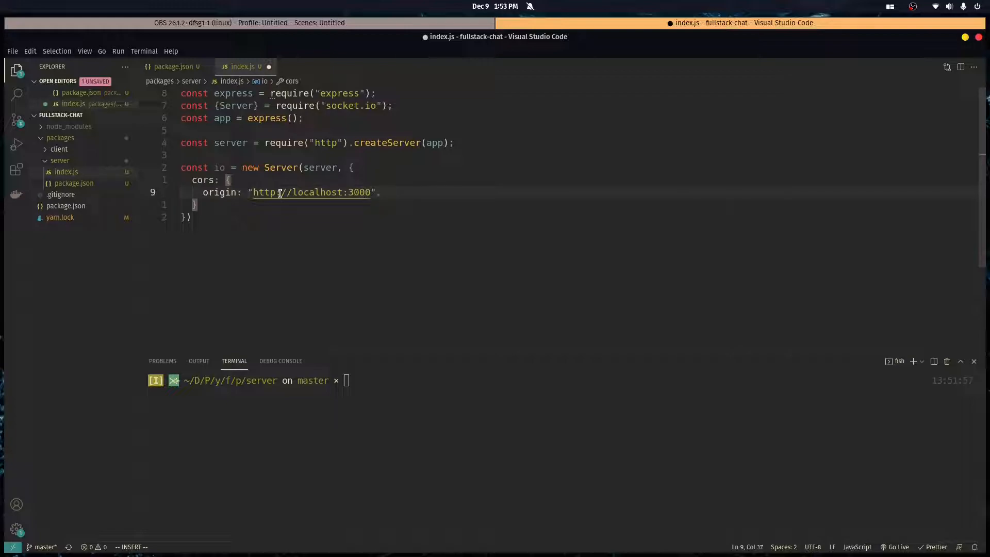
text(credentials: "true",)
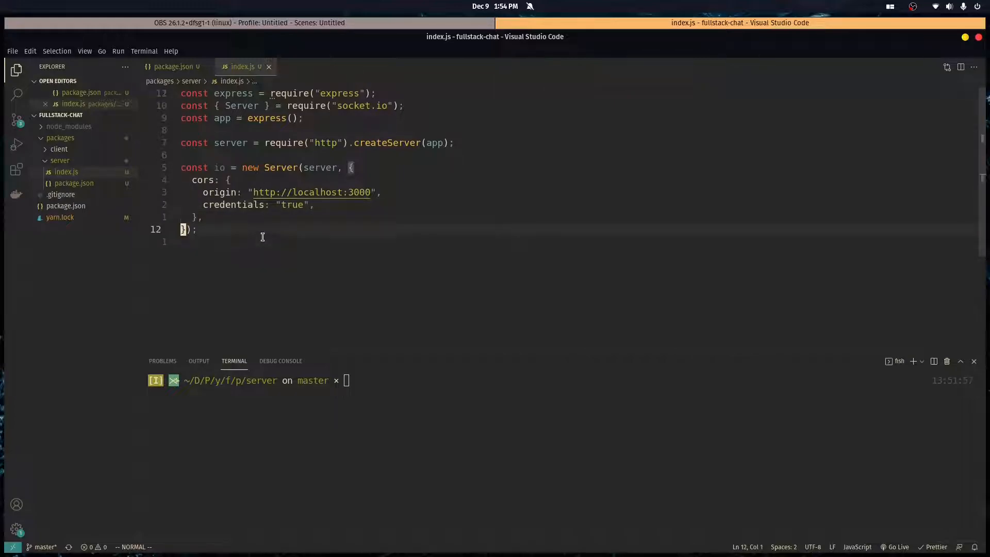
- Add server.listen(4000) with a callback logging "Server listening on port 4000"
text(serverl)
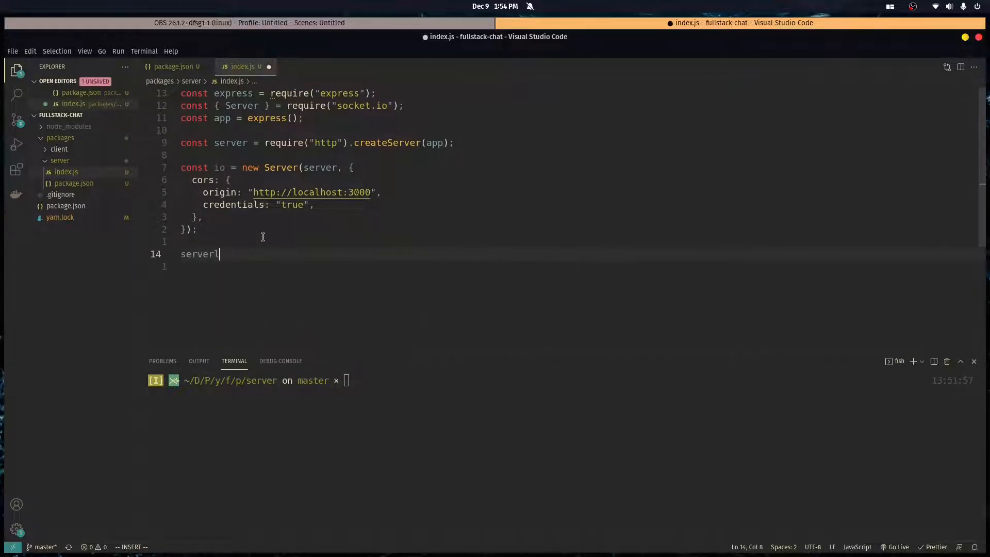
text(.listen(4000, () => {)
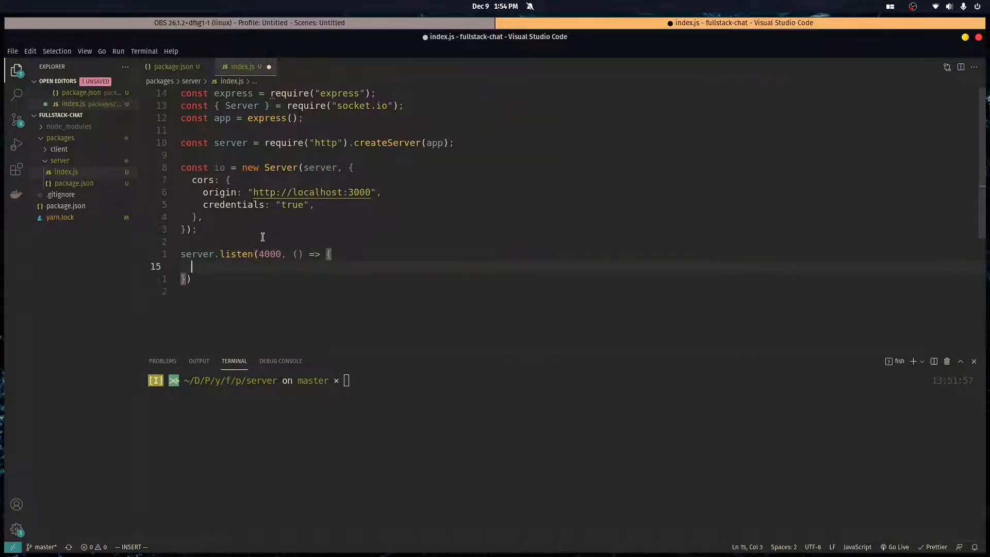
text(console.log("")
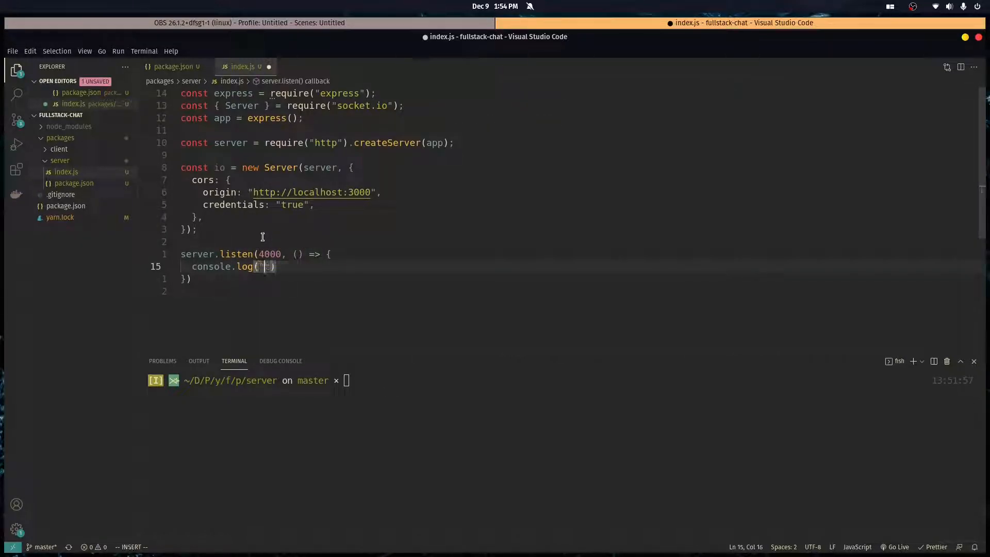
text(Serv)
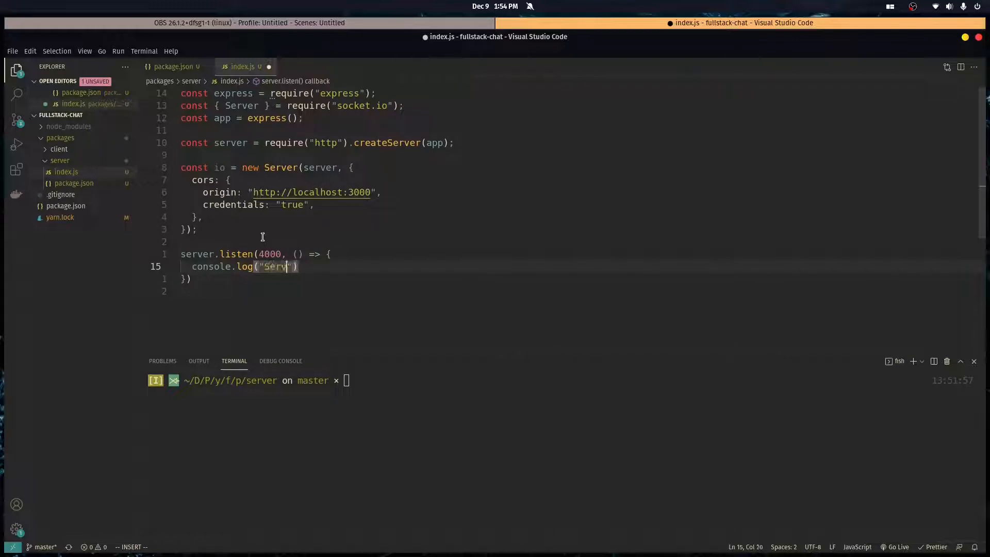
text(listening on port 4000)
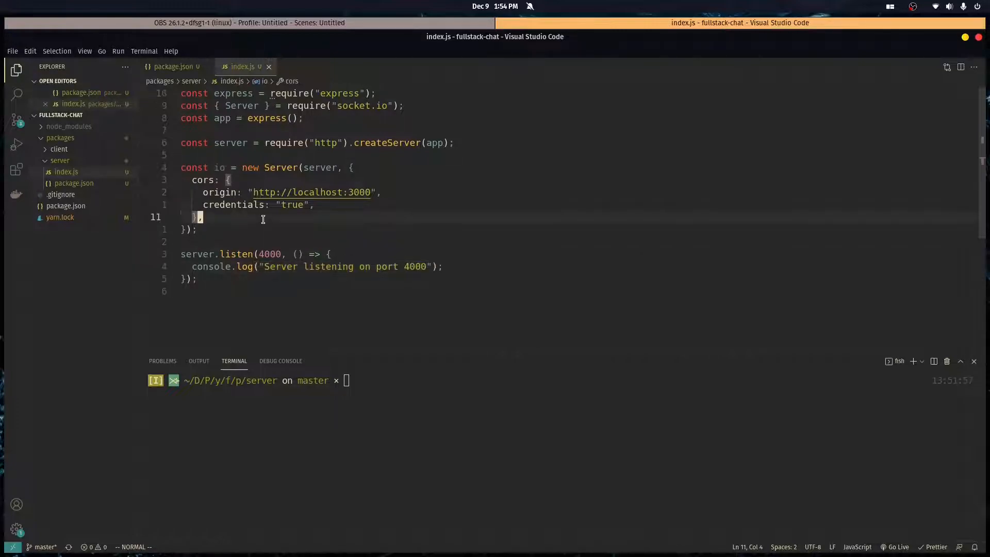
- Register an empty io.on("connect", socket => {}) handler and begin a new app line
text(io.conne)
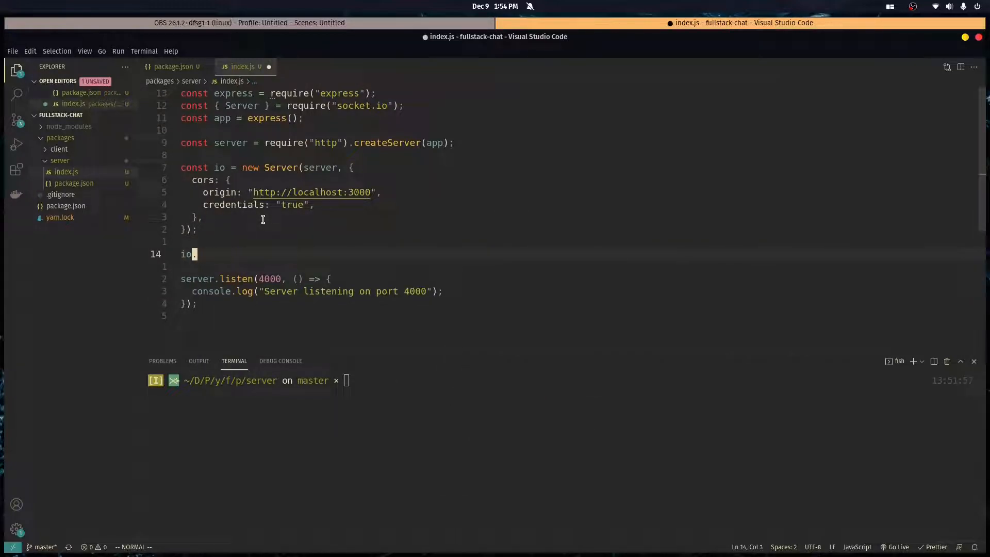
text(.on()
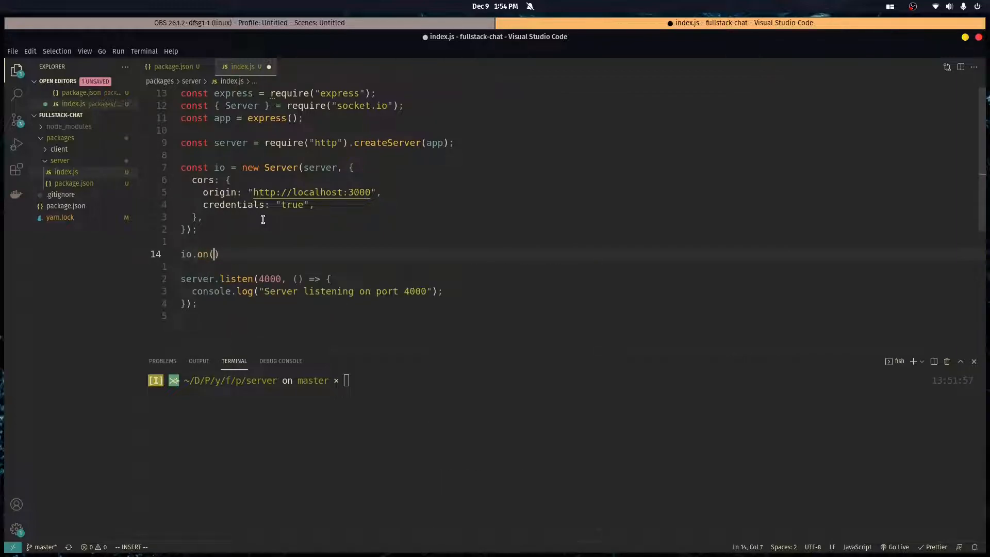
text("connect")
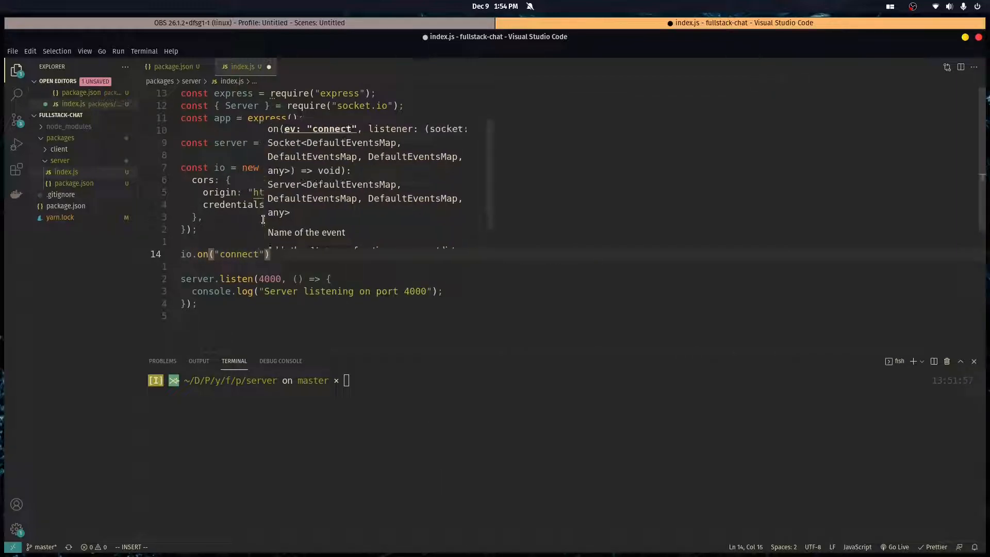
text(, socket => {)
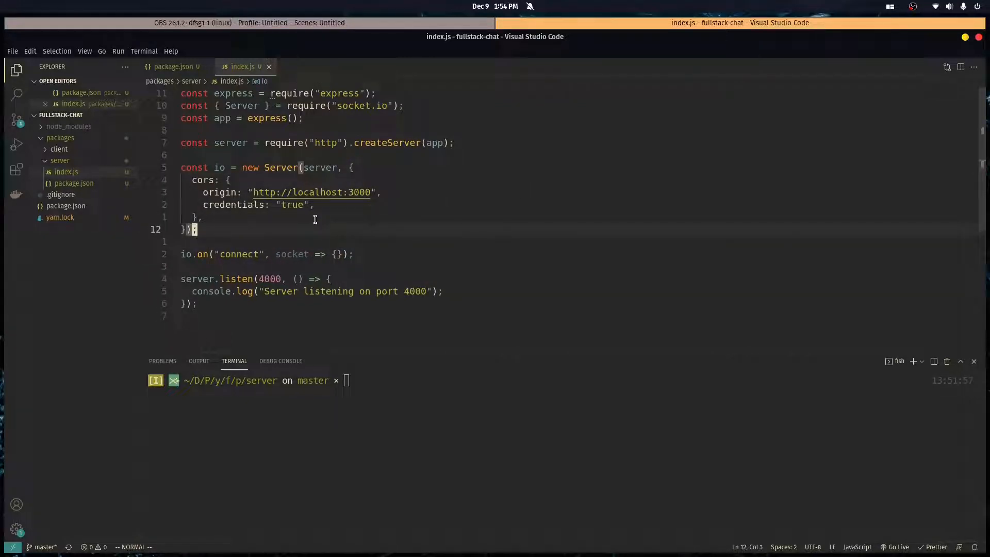
text(app)
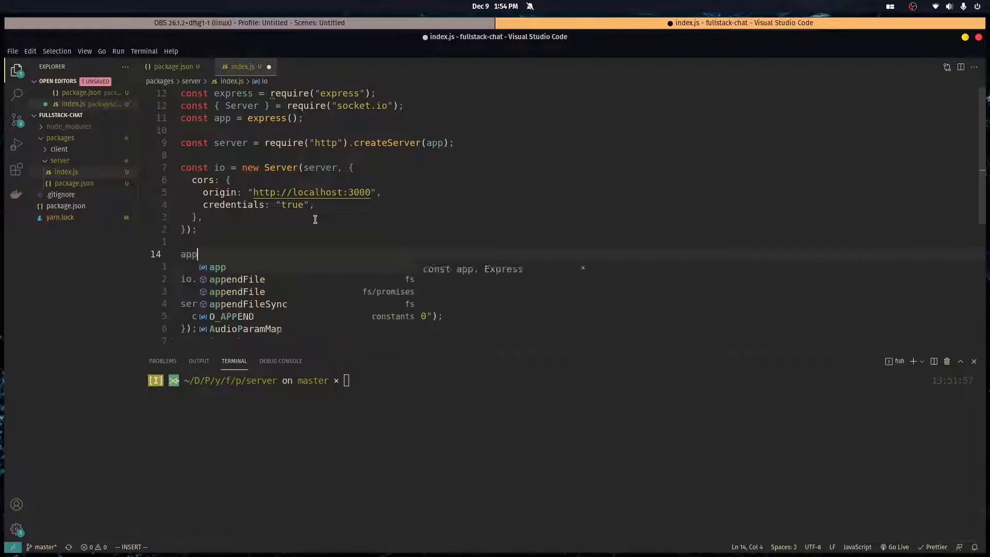
- Add app.use(helmet()) and const helmet = require("helmet") to index.js, then save
text(.use()
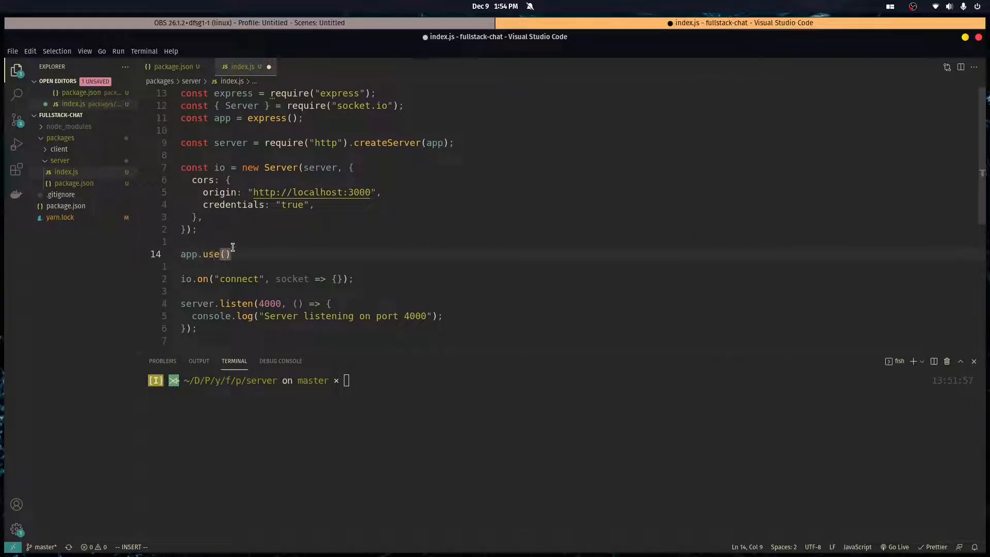
mouse_move(305, 244)
text(const)
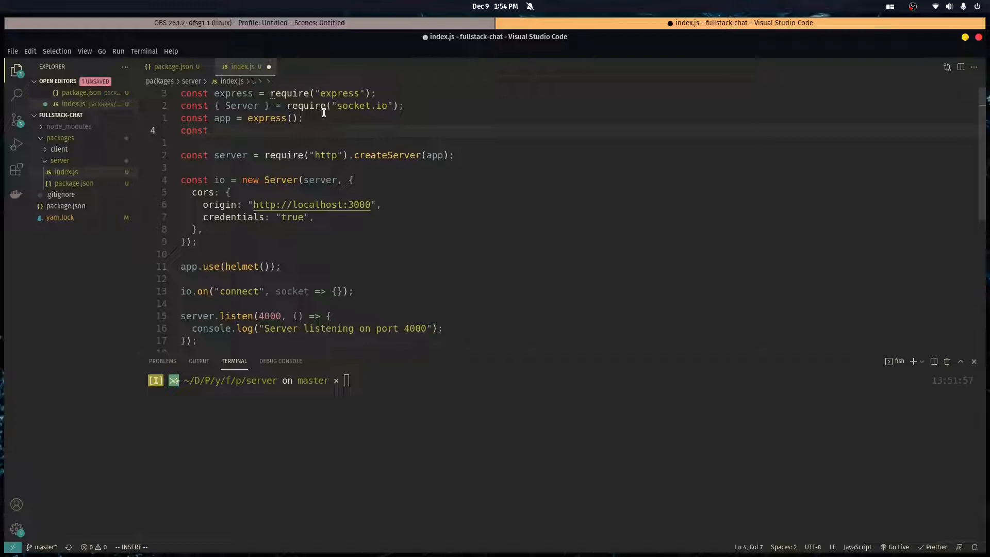
text(helmet =)
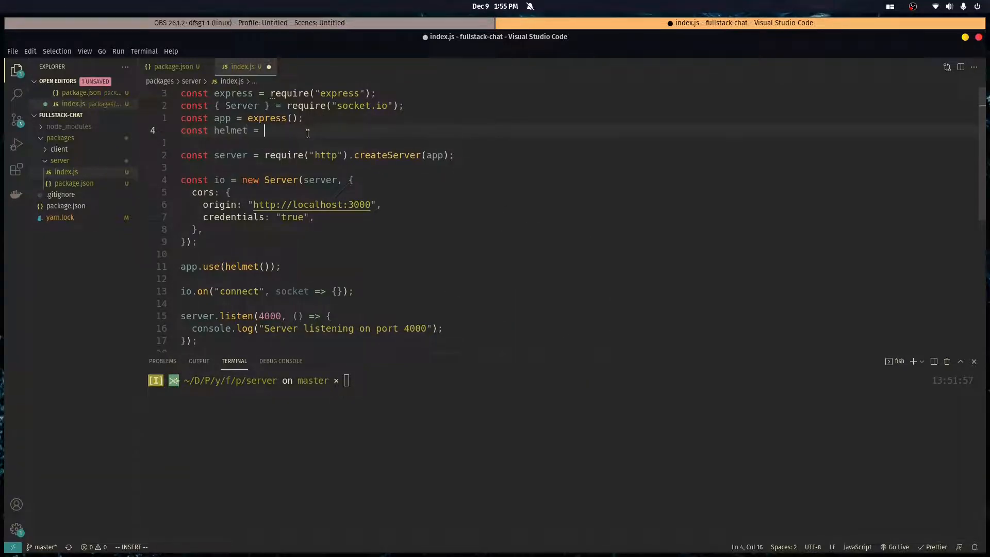
text(require("helmet");)
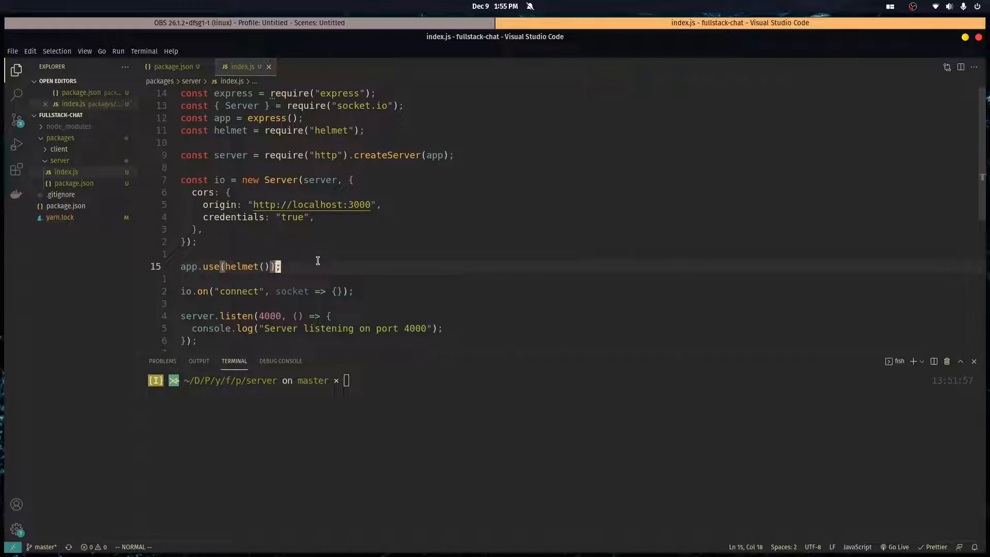
- Add app.use(express.json()) on the line below the helmet middleware
text(app.use)
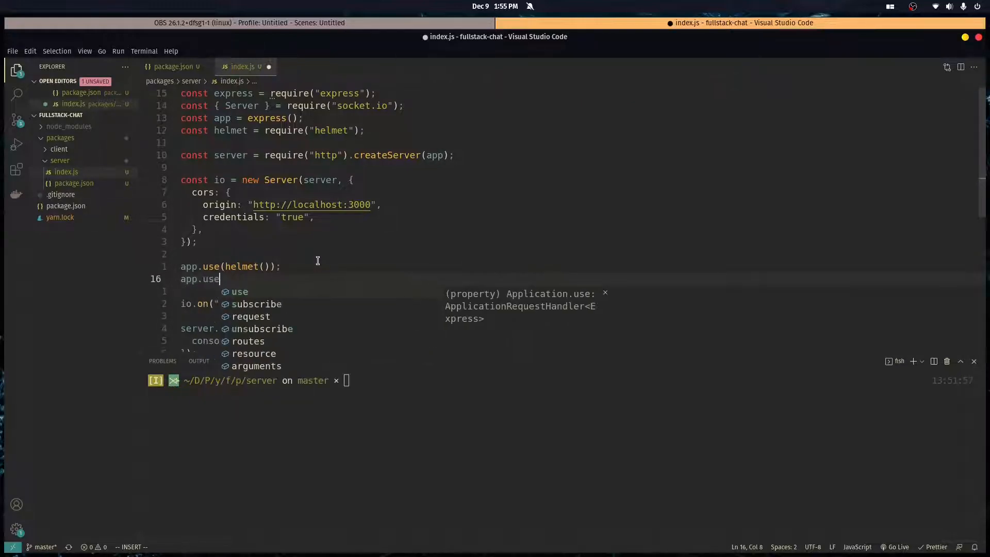
text((express.json)
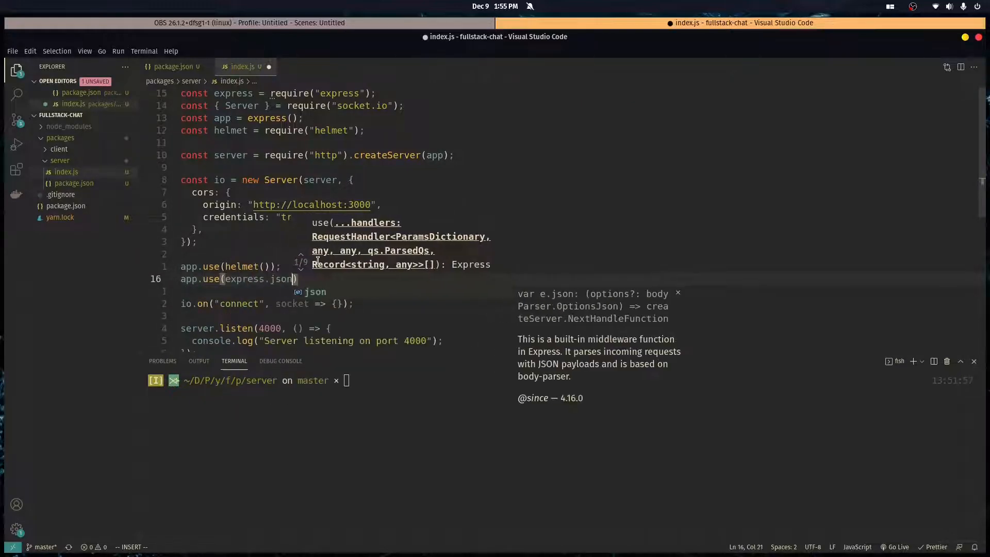
text(())
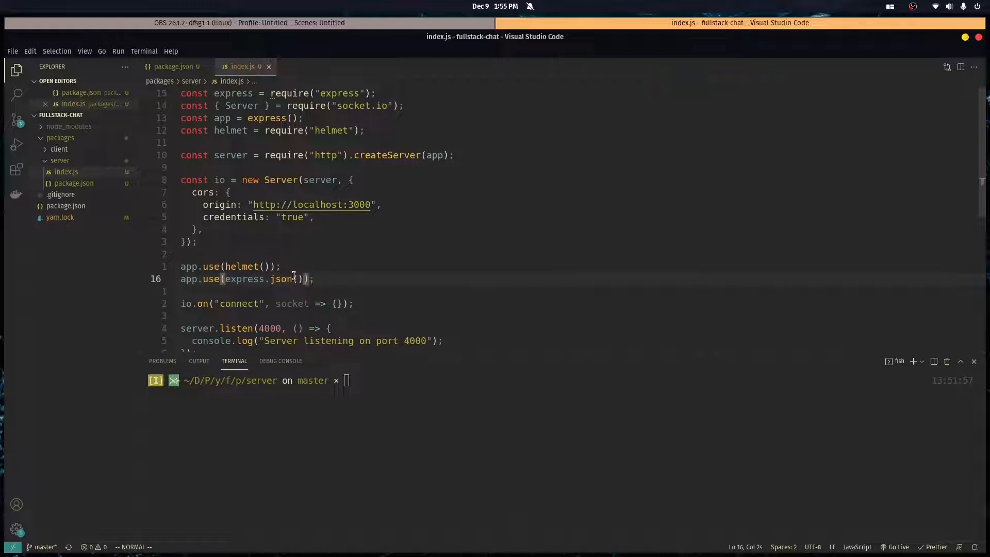
scroll(down, 3)
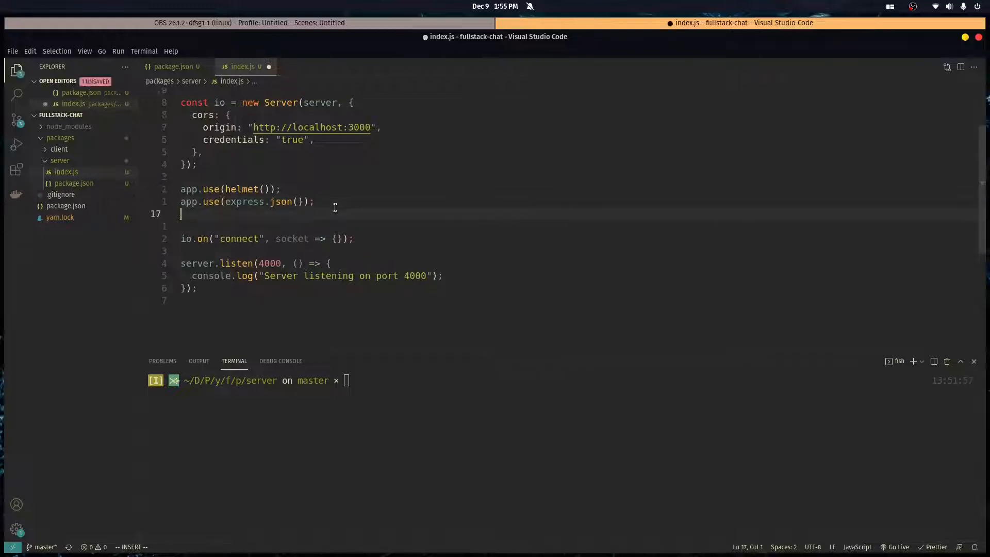
- Write an app.get("/", (req,res) => ...) route responding with res.json("hi")
key(Escape)
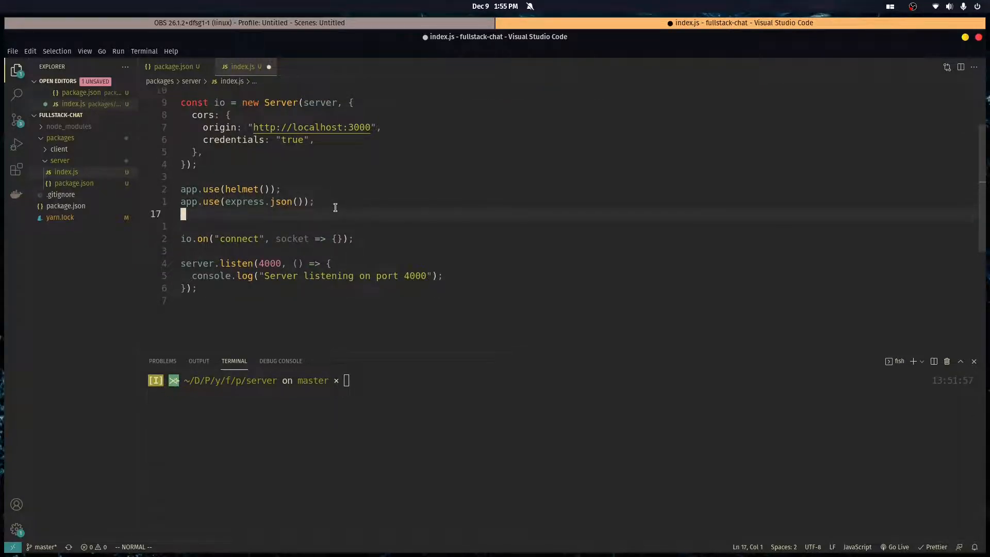
text(app.get)
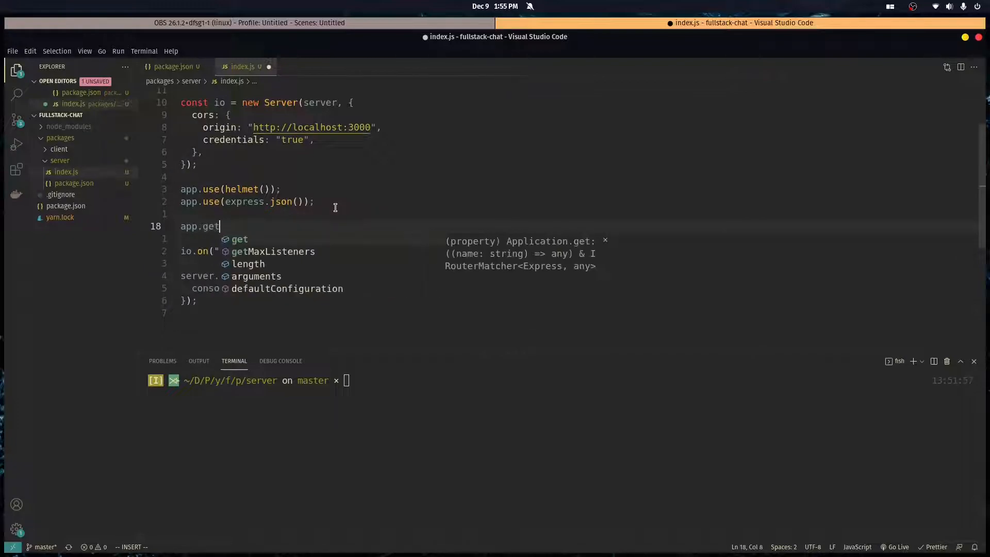
text(('/'))
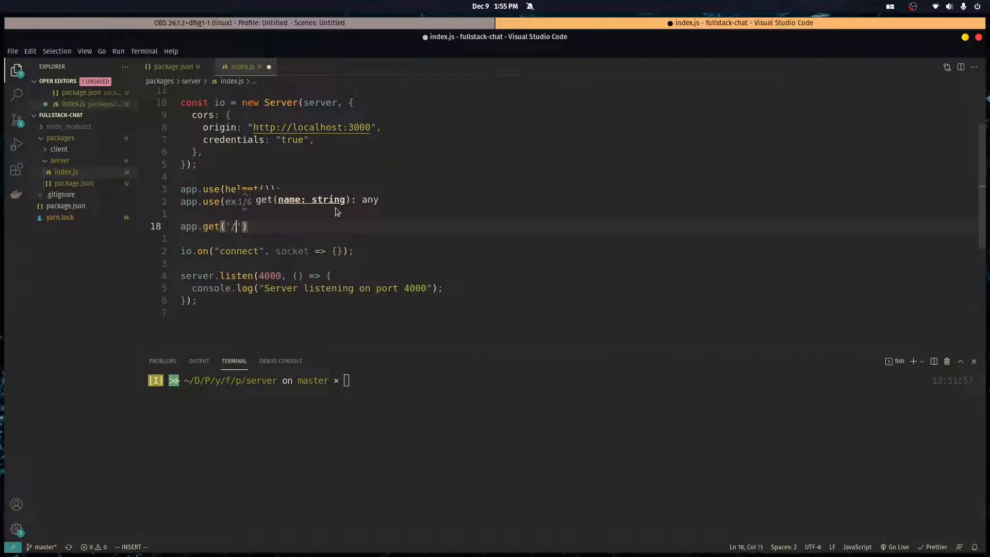
text(,)
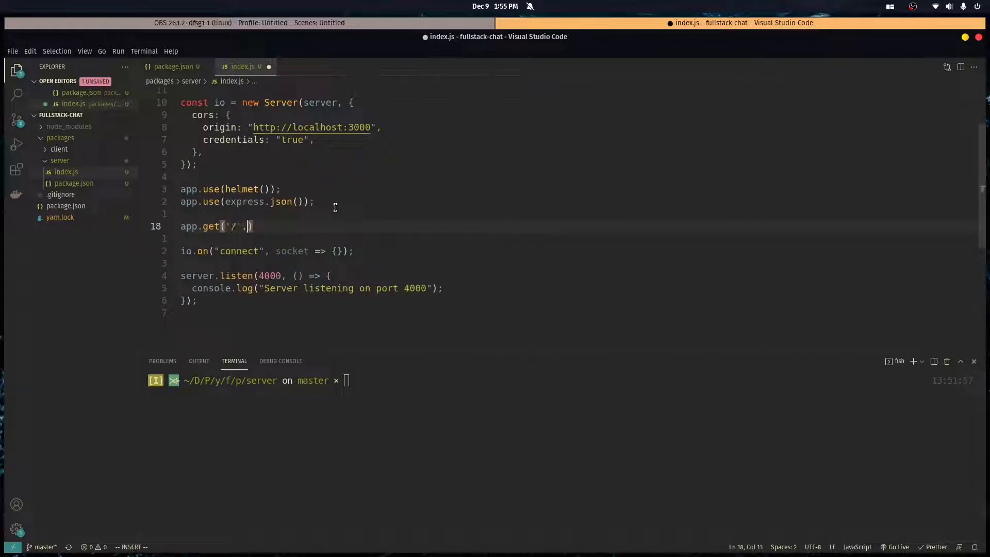
text((req,res) =>)
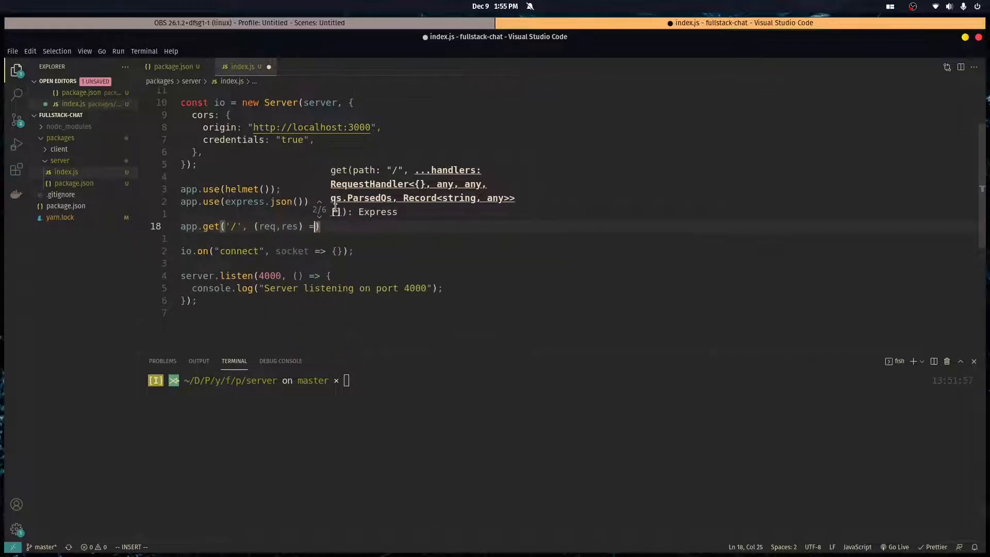
text({res.)
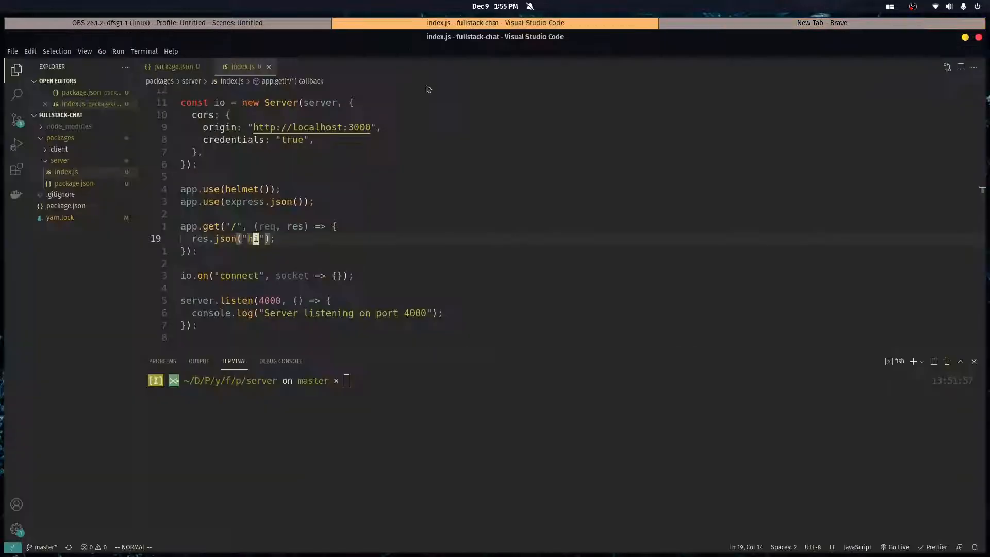
- Start the server with yarn dev and visit localhost:4000 in the browser
text(yarn dev)
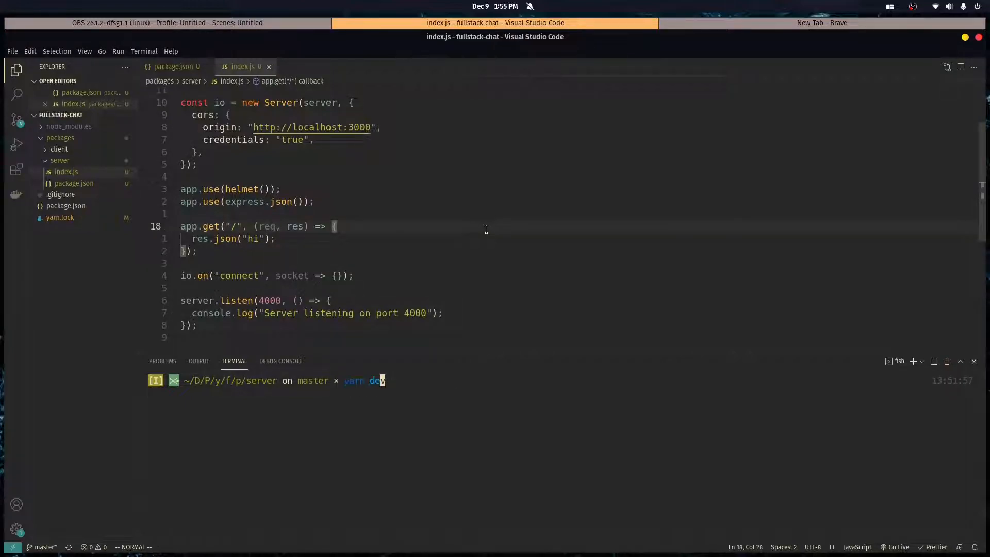
click(821, 23)
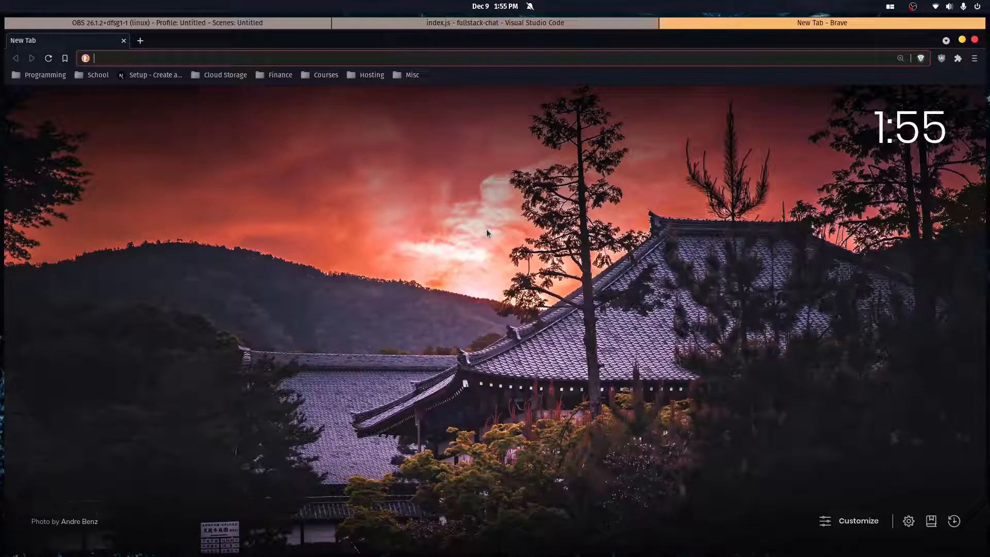
click(494, 22)
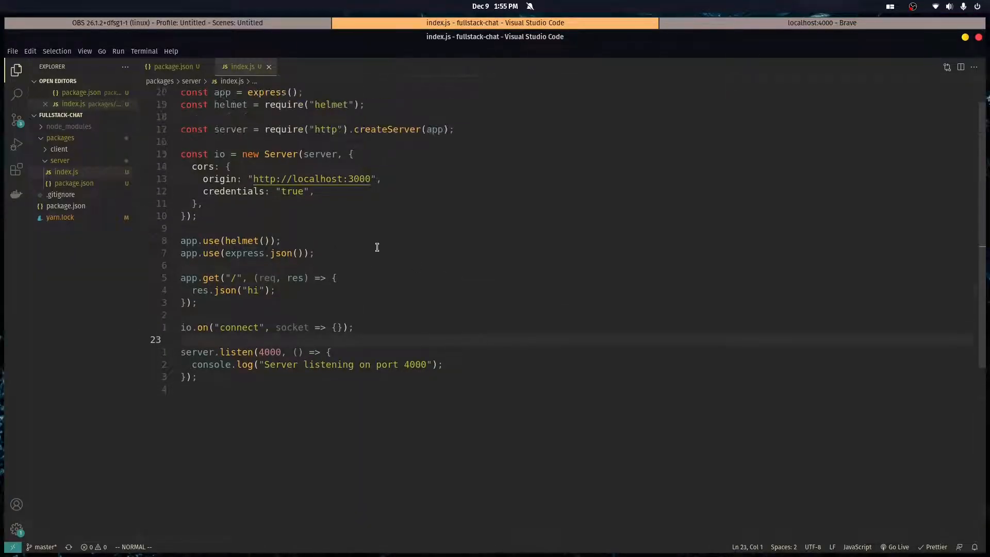